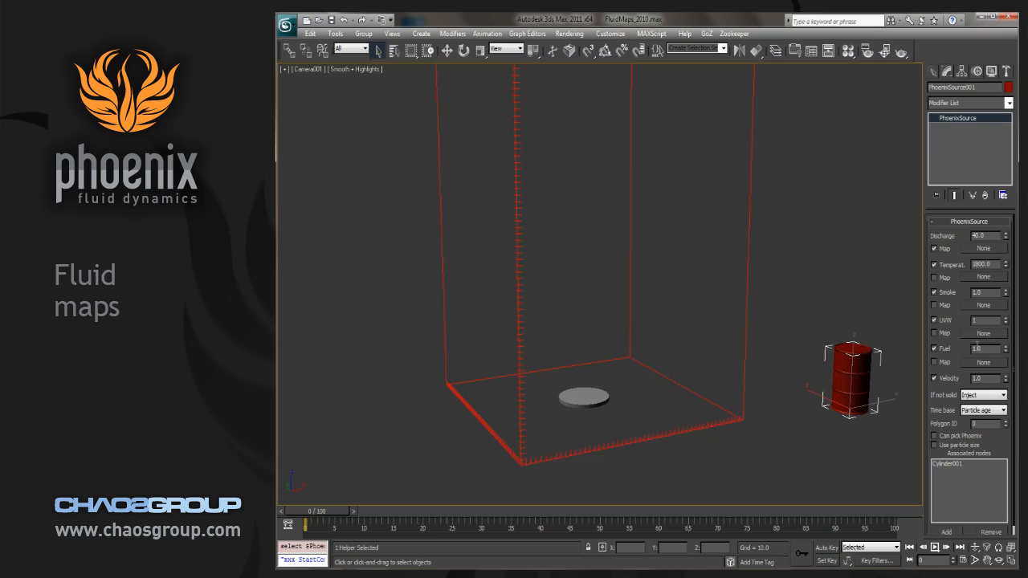
{"action": "mouse_move", "coordinate": [964, 305]}
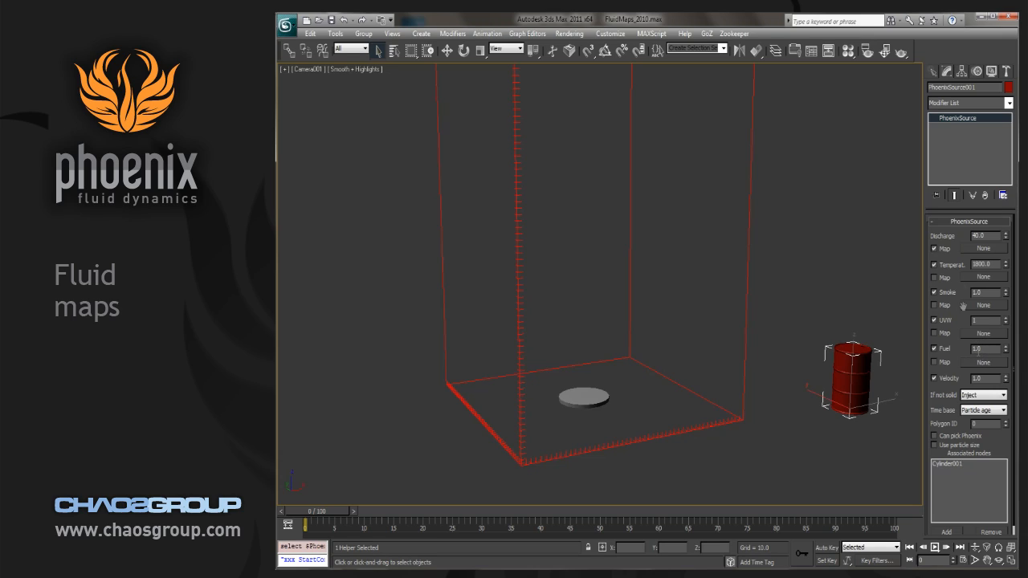
{"action": "mouse_move", "coordinate": [990, 252]}
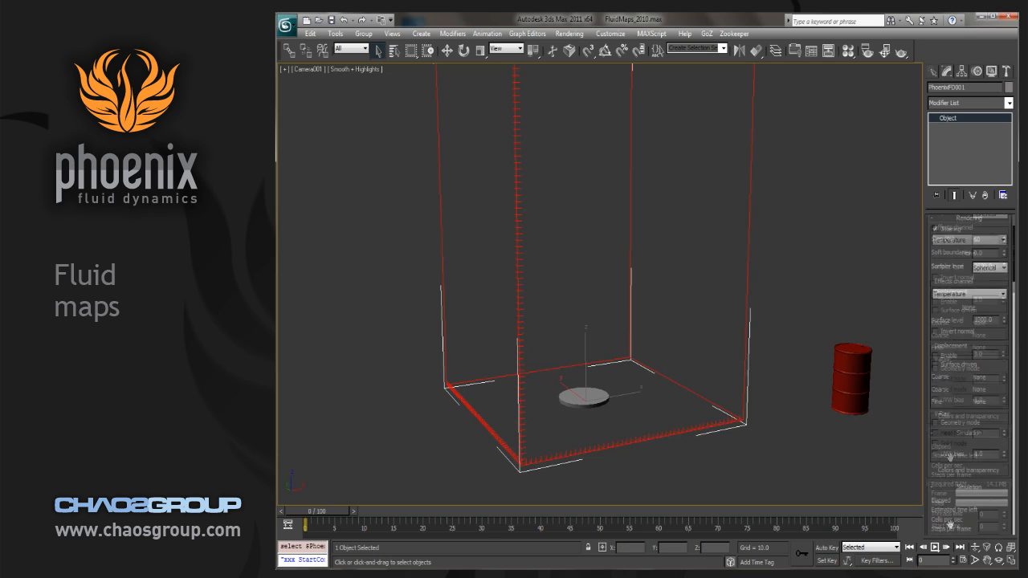
Start the Phoenix FD simulation so fire rises from the emitter disc.
{"action": "left_click", "coordinate": [942, 410]}
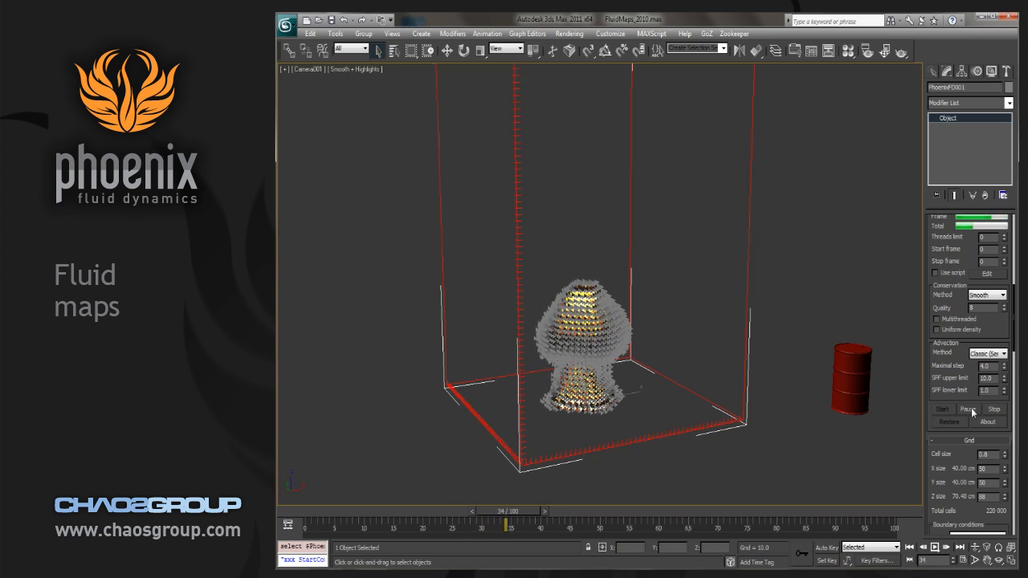
Instance the Checker map into the PhoenixSource Discharge Map slot.
{"action": "left_click", "coordinate": [851, 377]}
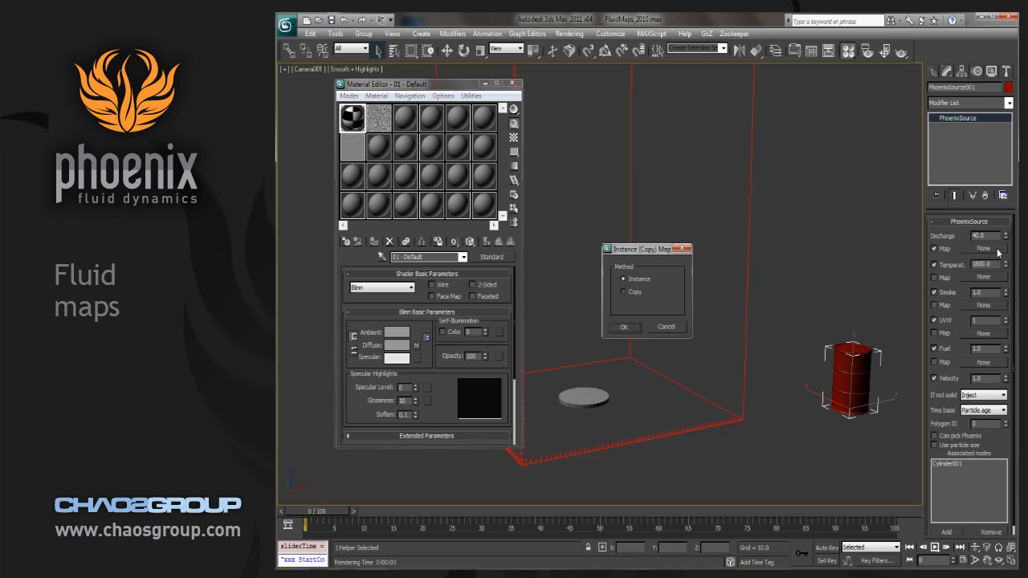
{"action": "left_click", "coordinate": [625, 326]}
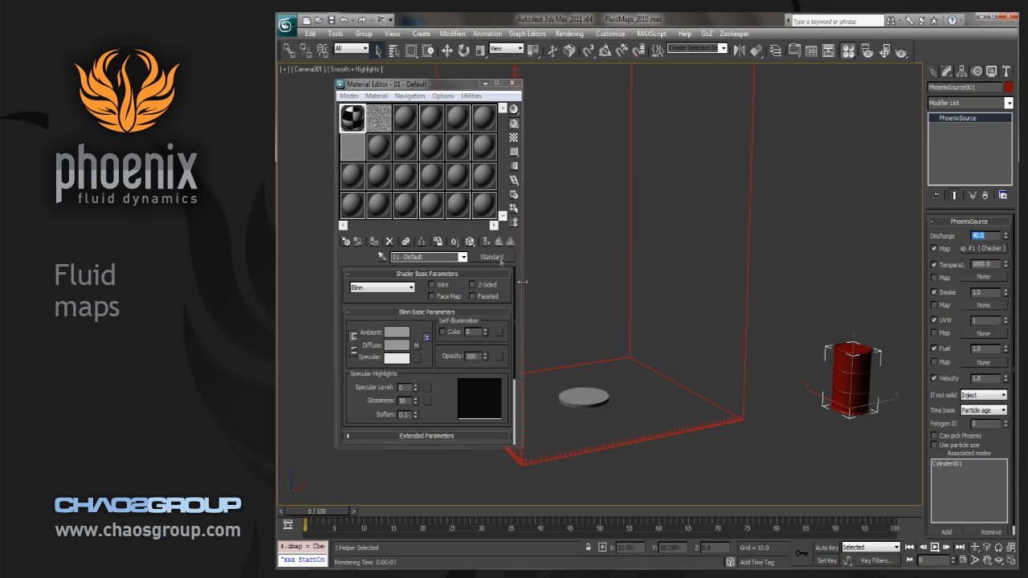
{"action": "mouse_move", "coordinate": [352, 119]}
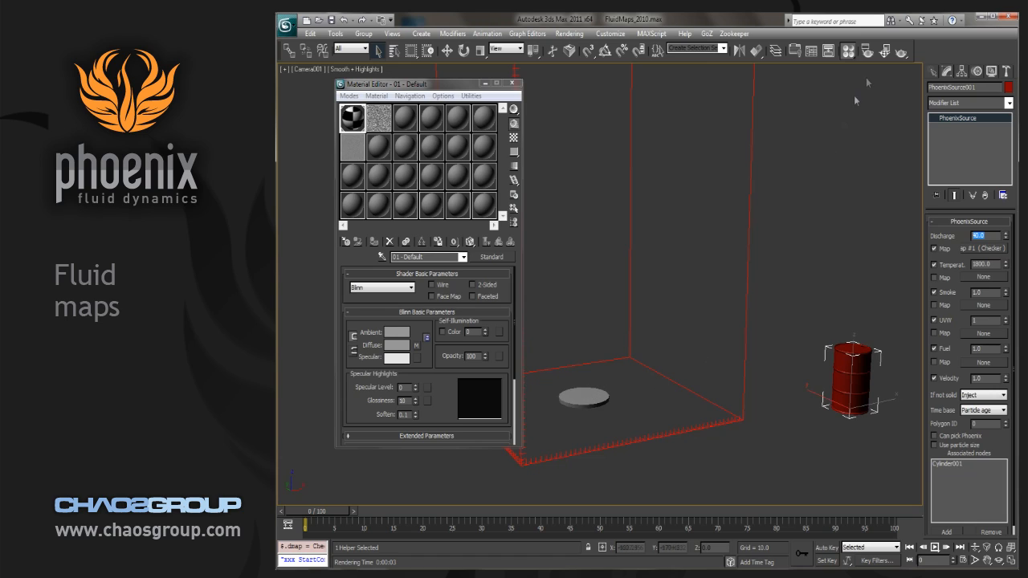
{"action": "mouse_move", "coordinate": [745, 258]}
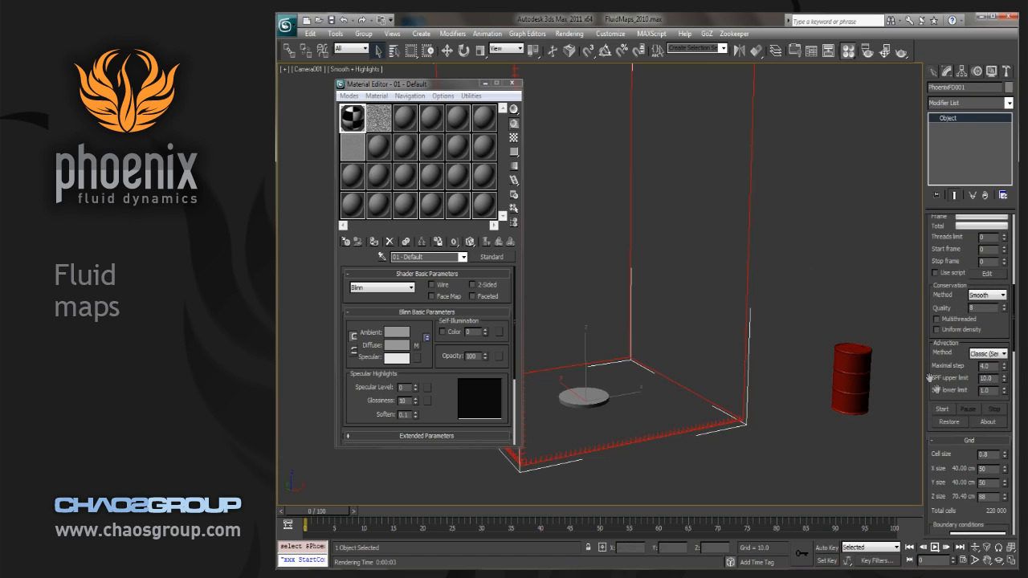
Rerun the simulation with the checker-driven discharge.
{"action": "left_click", "coordinate": [942, 409]}
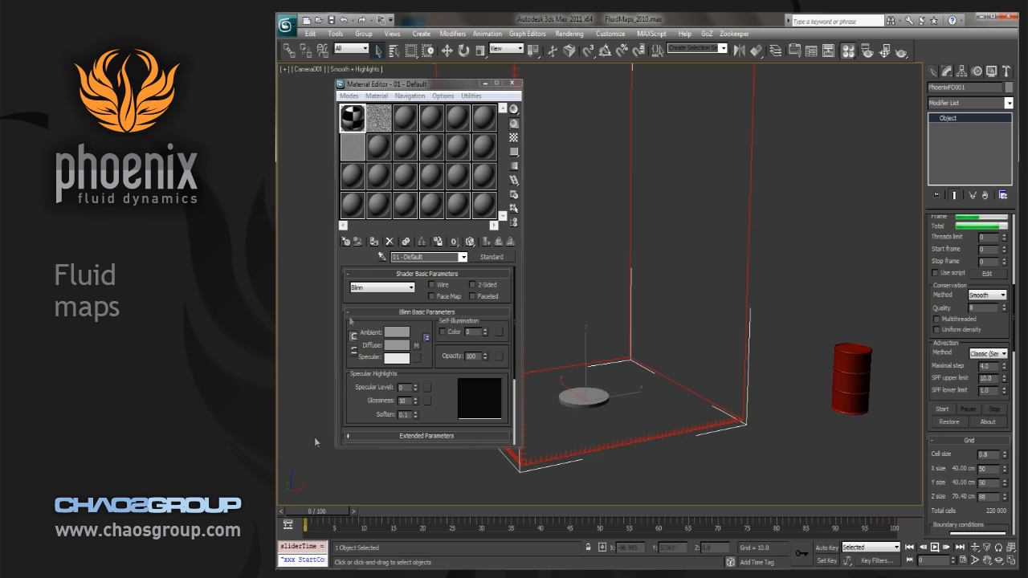
{"action": "mouse_move", "coordinate": [800, 402]}
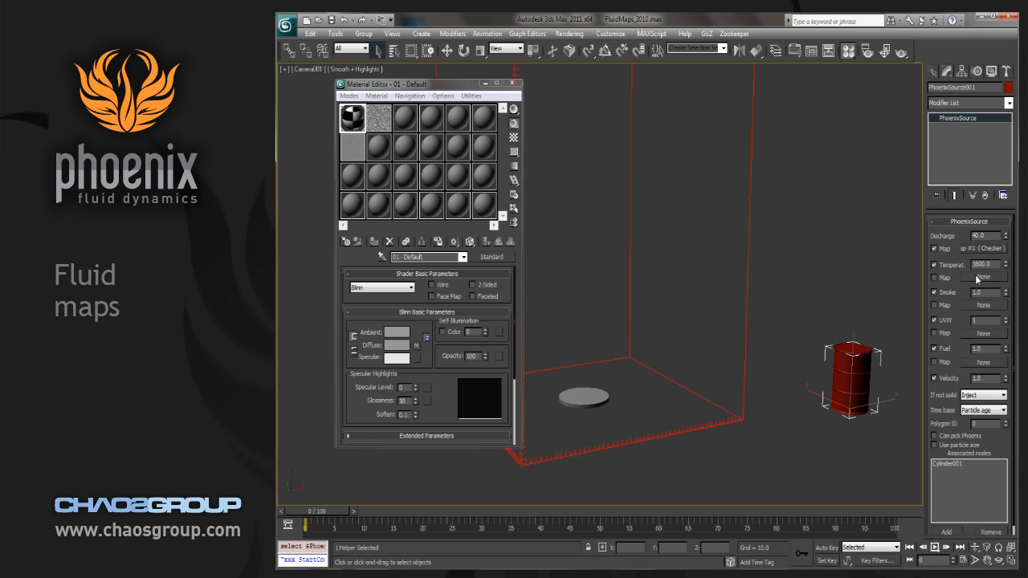
Instance the Checker map into the Temperature Map slot and clear the Discharge map.
{"action": "left_click", "coordinate": [983, 277]}
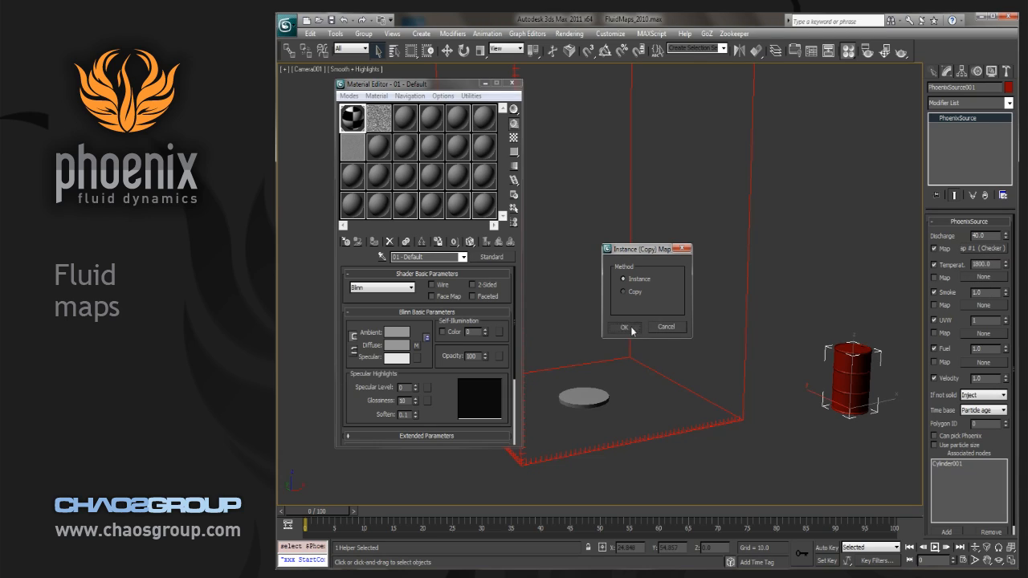
{"action": "left_click", "coordinate": [623, 328]}
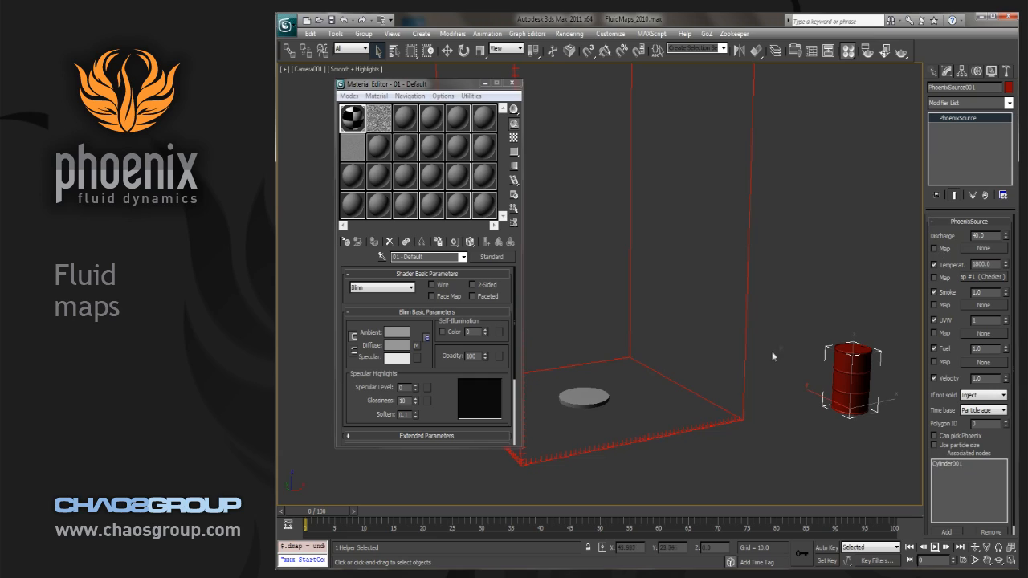
{"action": "left_click", "coordinate": [935, 277]}
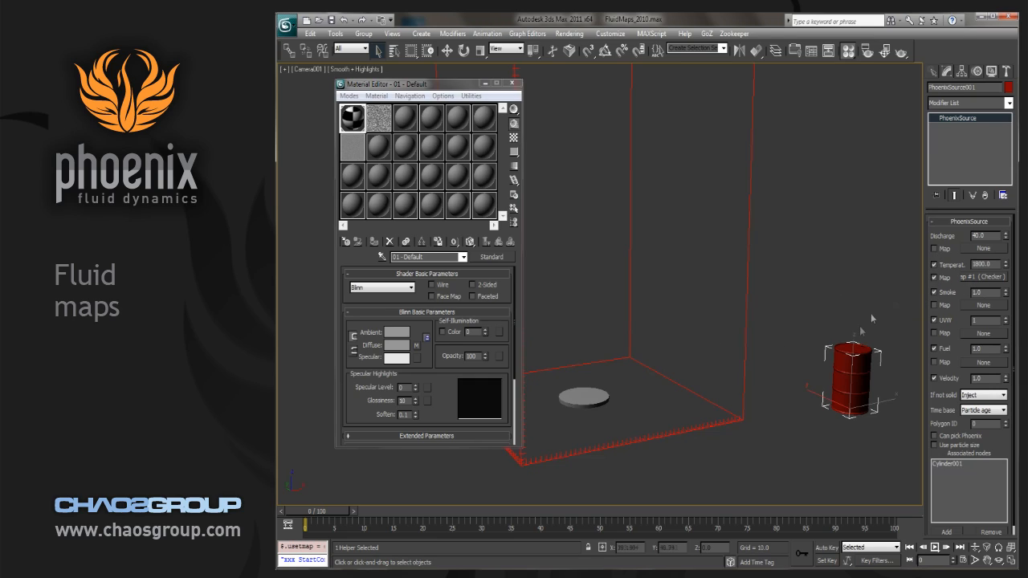
{"action": "mouse_move", "coordinate": [742, 333]}
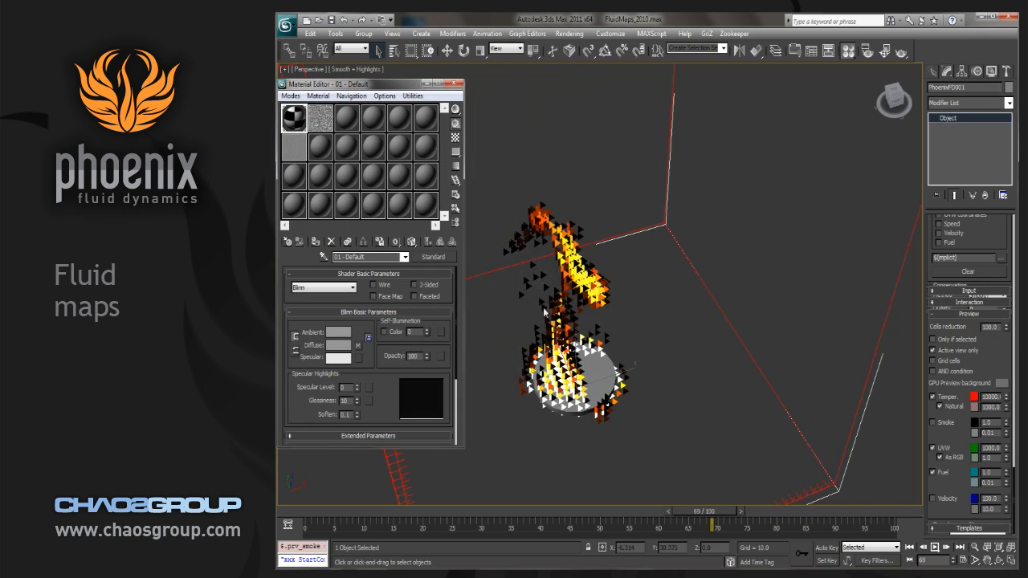
Orbit around the plume and scrub the time slider through the simulated frames.
{"action": "left_click_drag", "start_coordinate": [713, 521], "coordinate": [733, 520]}
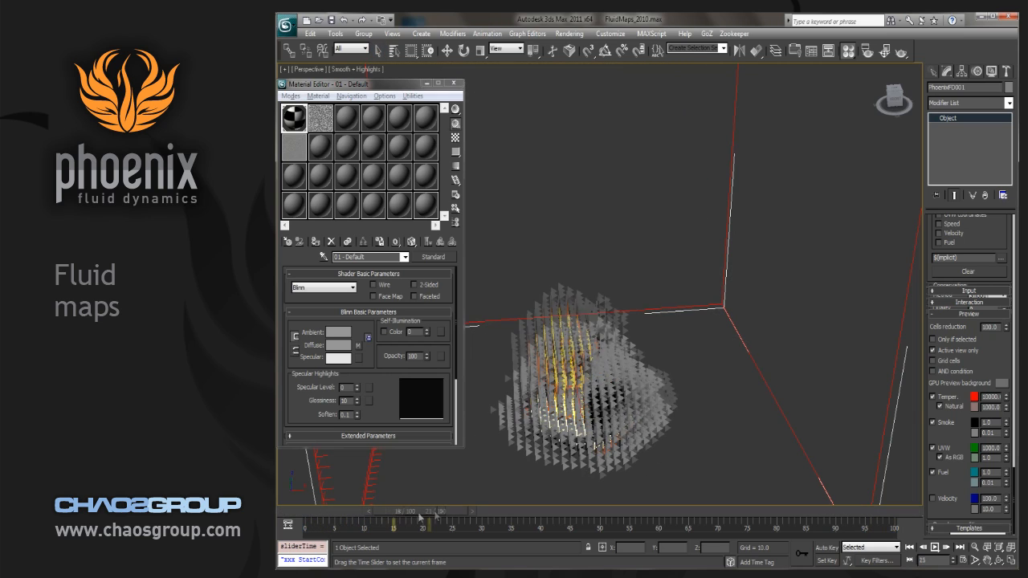
{"action": "left_click_drag", "start_coordinate": [421, 517], "coordinate": [546, 517]}
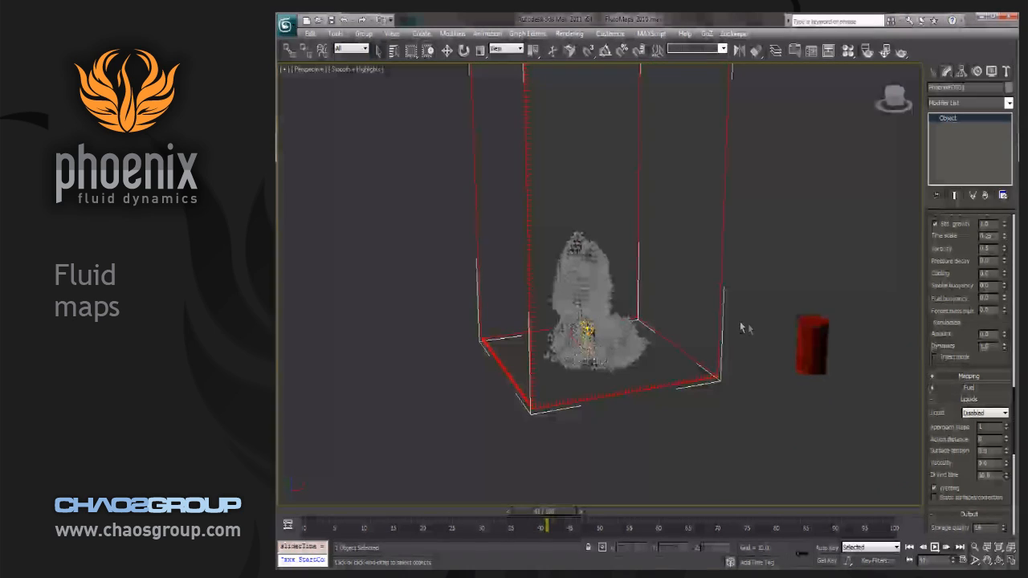
{"action": "left_click", "coordinate": [809, 340]}
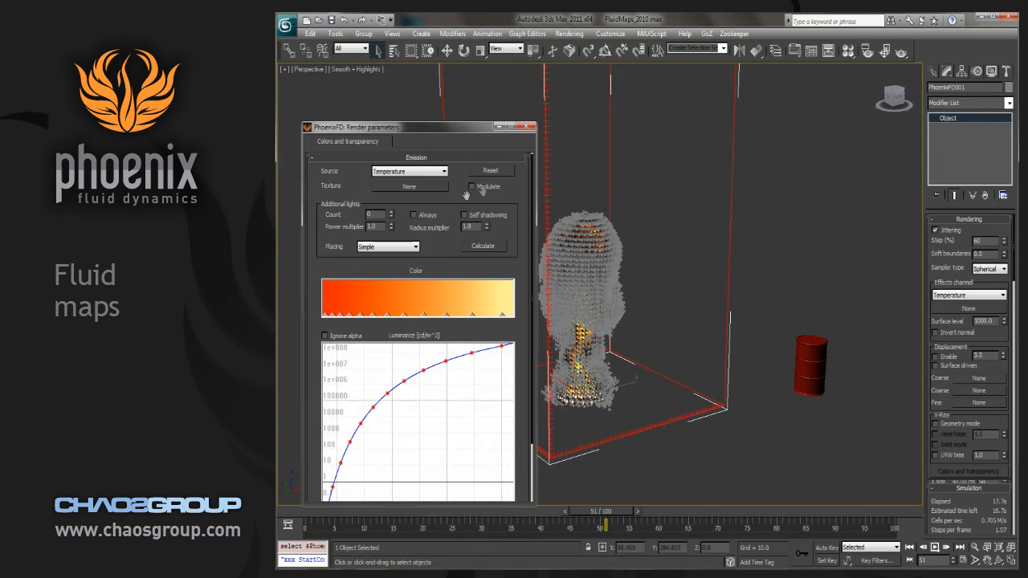
{"action": "mouse_move", "coordinate": [450, 226]}
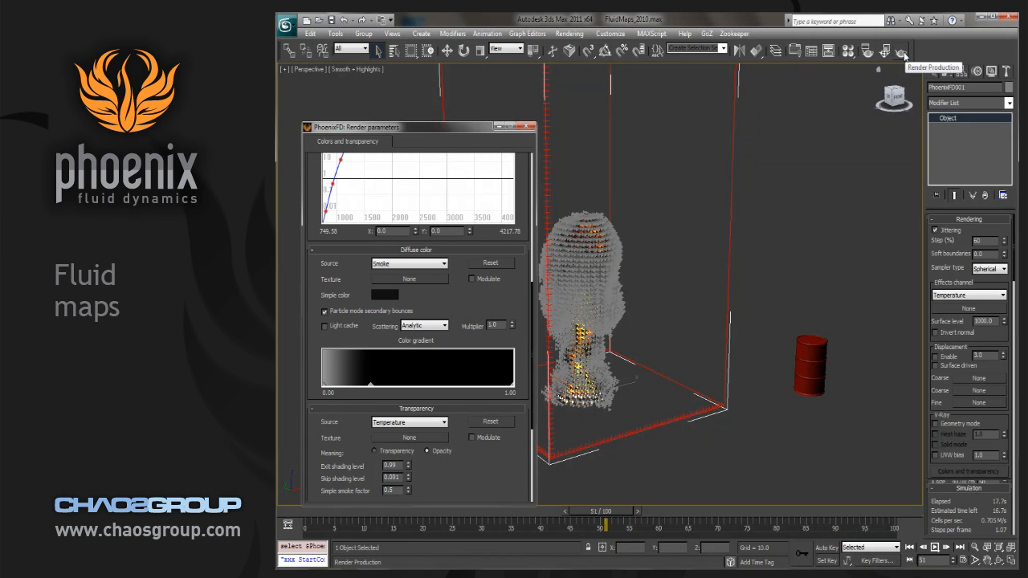
Render the current frame to preview the smoky flame.
{"action": "left_click", "coordinate": [899, 50]}
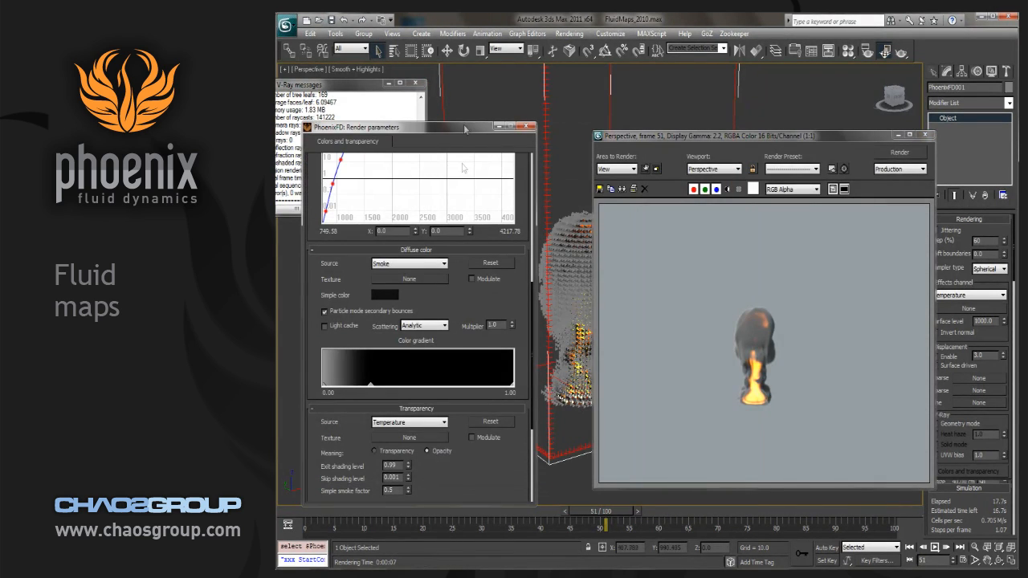
{"action": "mouse_move", "coordinate": [402, 280]}
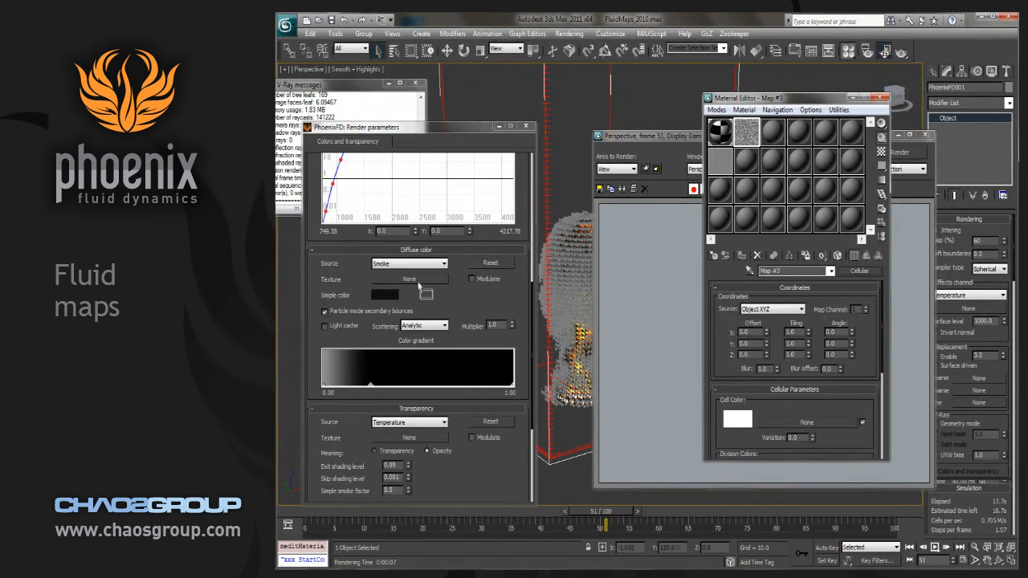
Assign the Cellular map as the Diffuse color texture with Modulate enabled.
{"action": "left_click", "coordinate": [409, 280]}
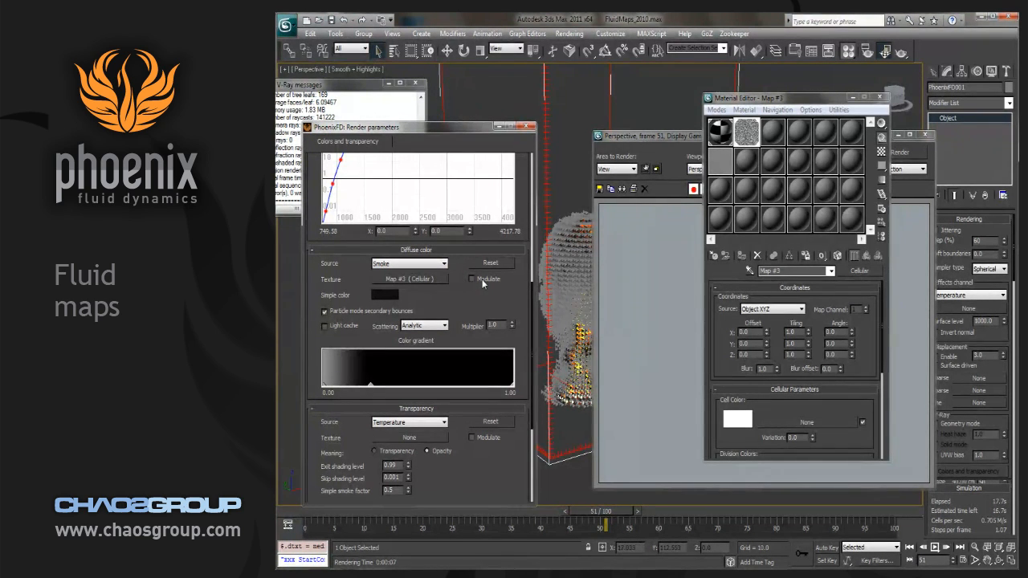
{"action": "left_click", "coordinate": [472, 279]}
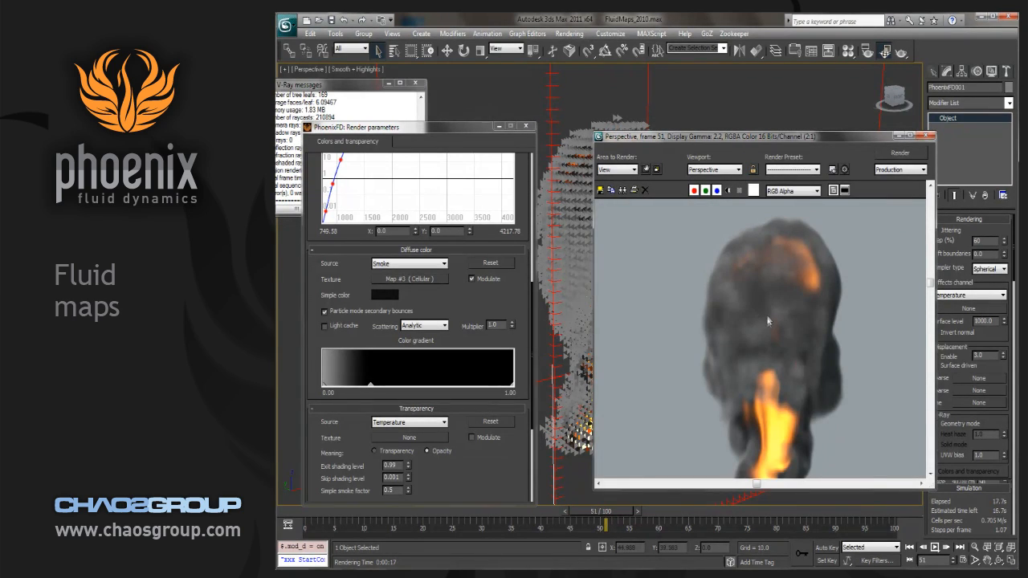
{"action": "mouse_move", "coordinate": [761, 337]}
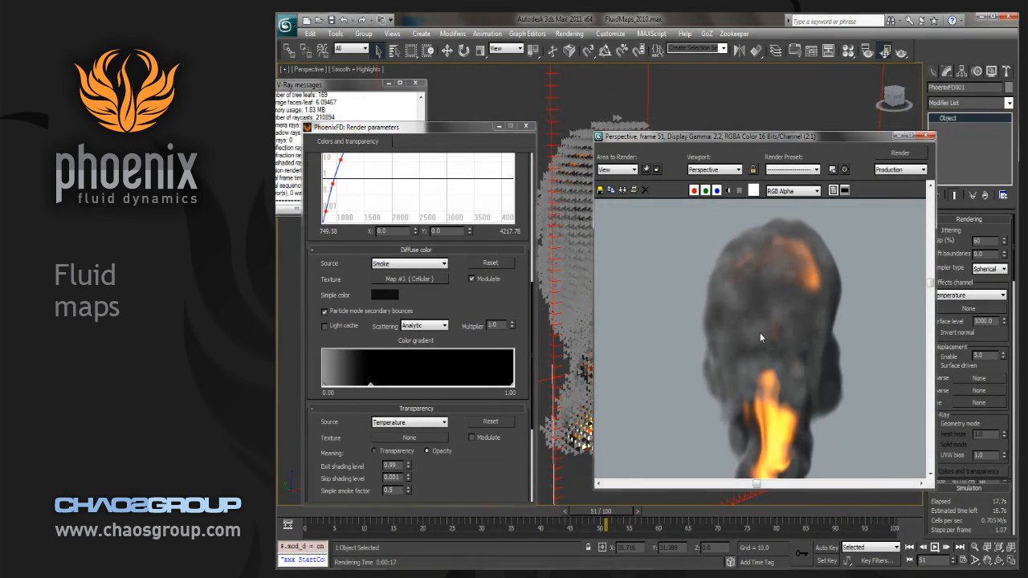
{"action": "mouse_move", "coordinate": [813, 296]}
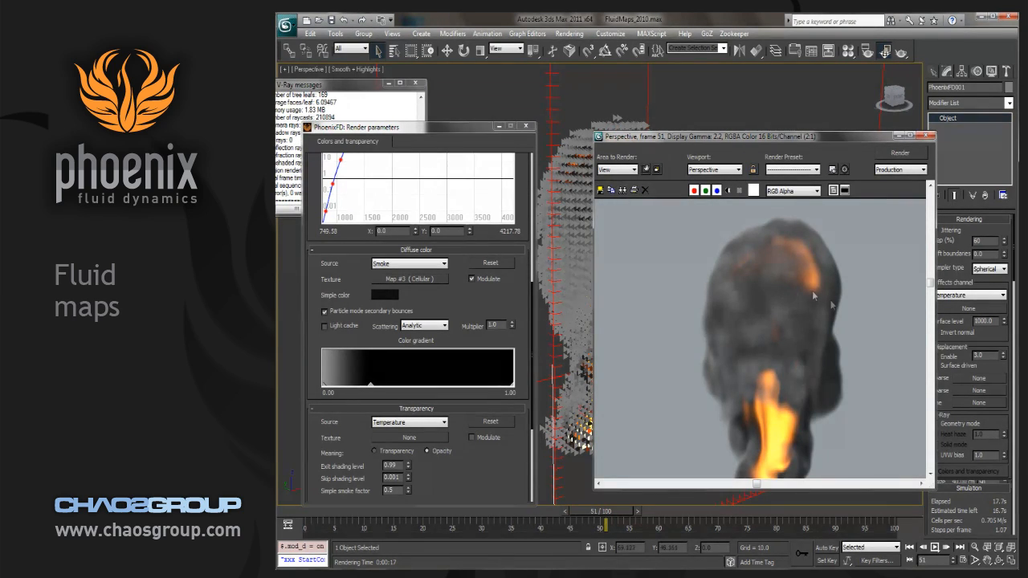
{"action": "mouse_move", "coordinate": [807, 361]}
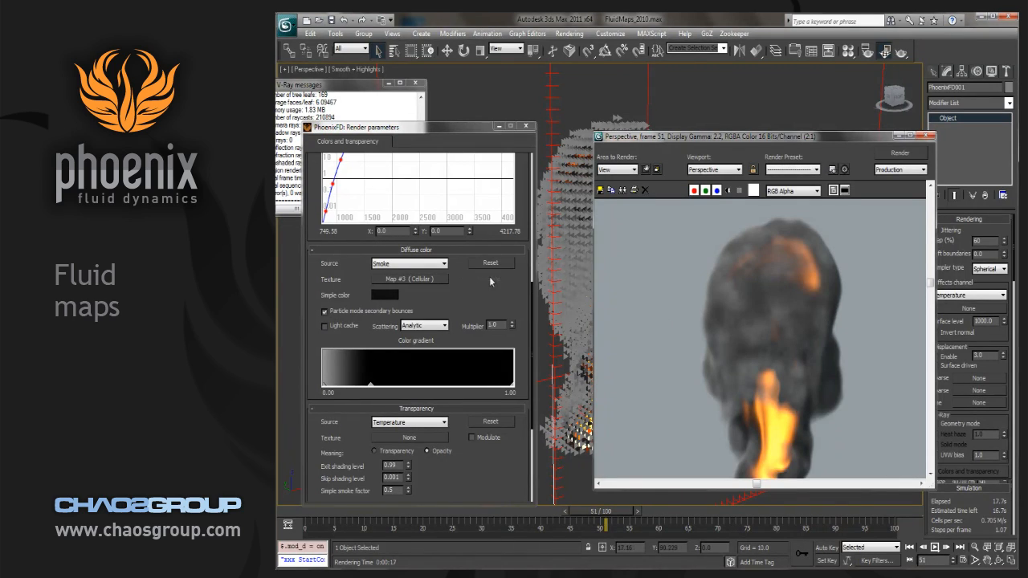
Copy the Cellular map to the Transparency texture with Modulate enabled and render the view.
{"action": "left_click", "coordinate": [473, 279]}
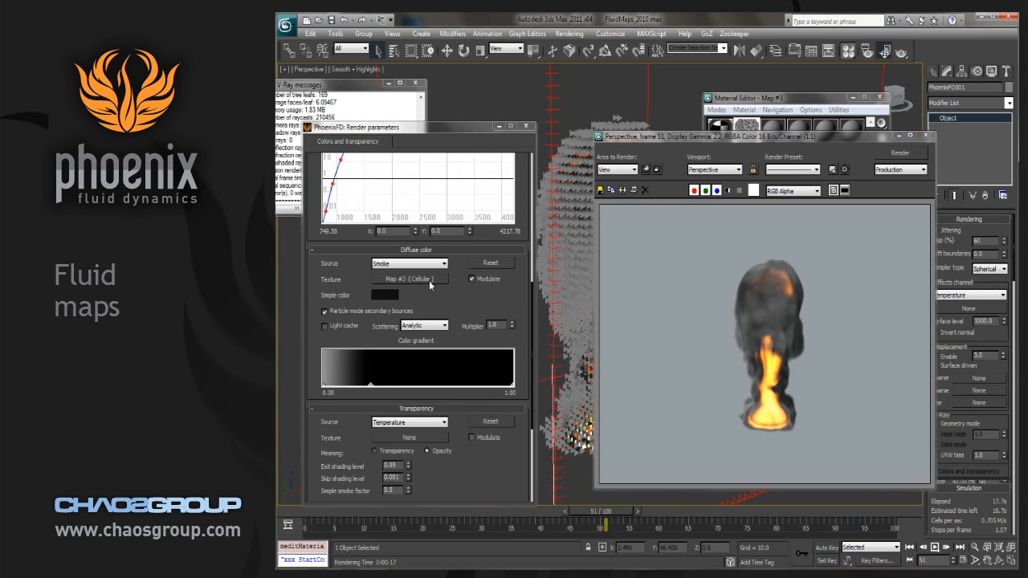
{"action": "right_click", "coordinate": [410, 280]}
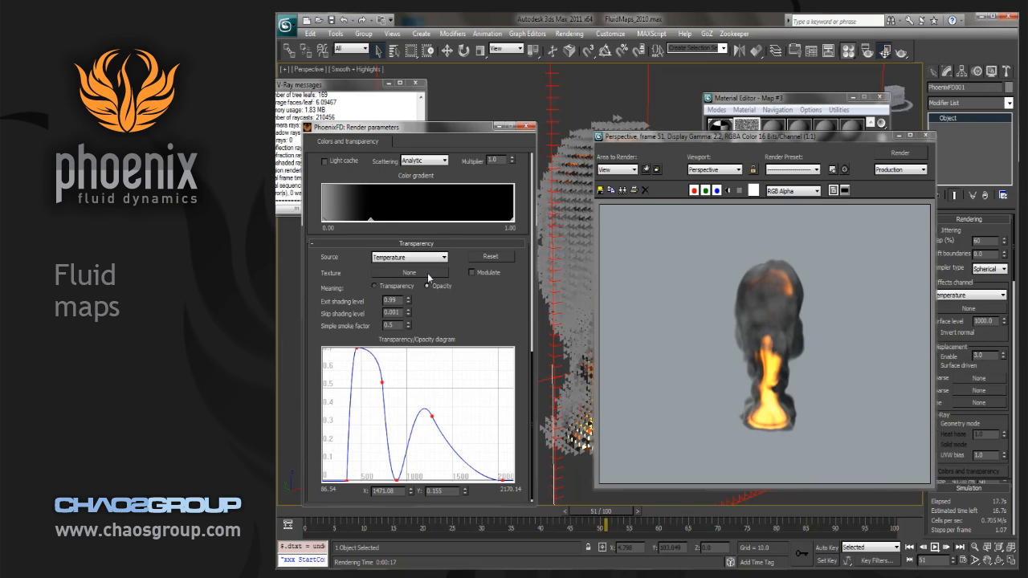
{"action": "left_click", "coordinate": [410, 271]}
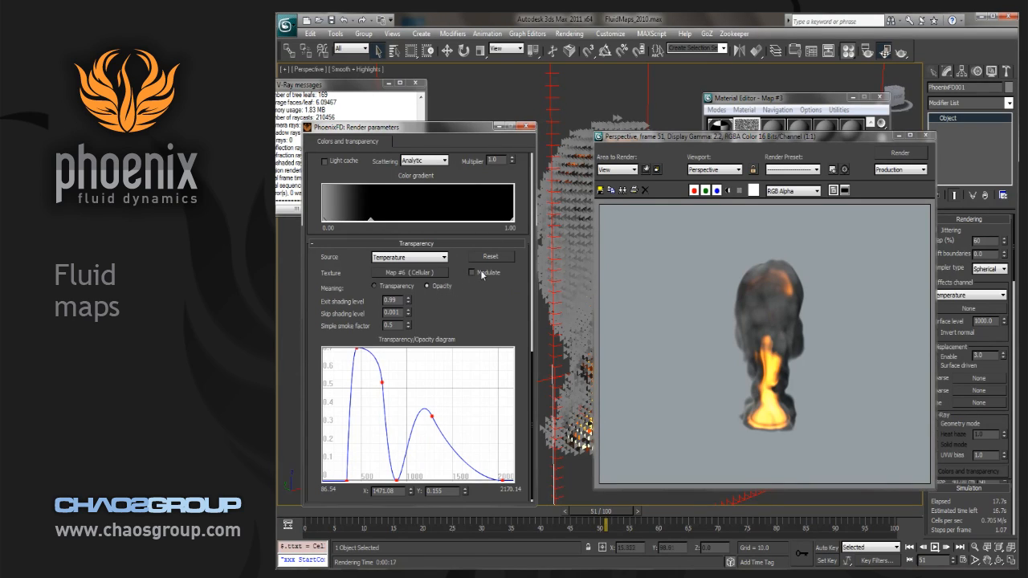
{"action": "left_click", "coordinate": [472, 273]}
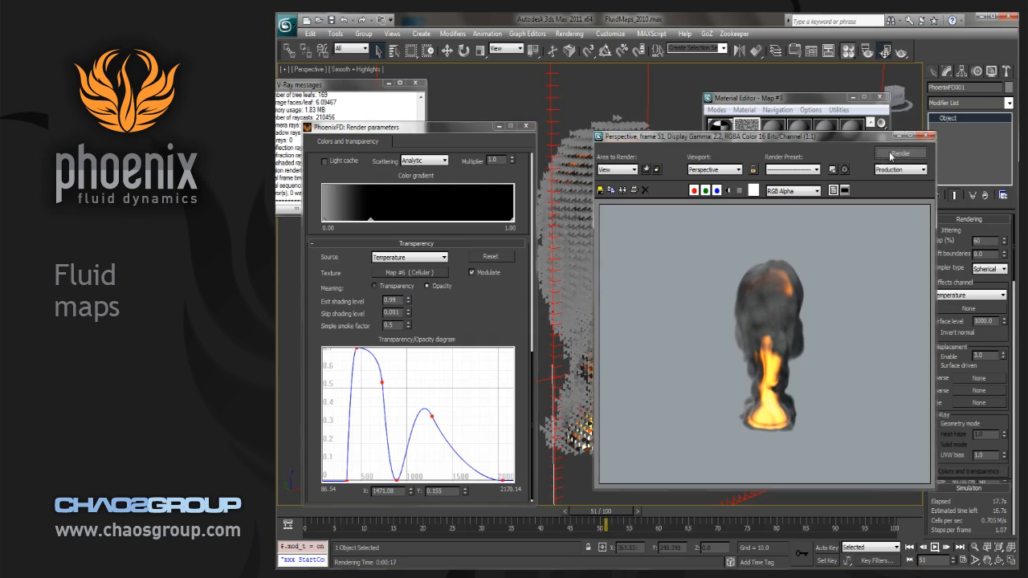
{"action": "left_click", "coordinate": [900, 153]}
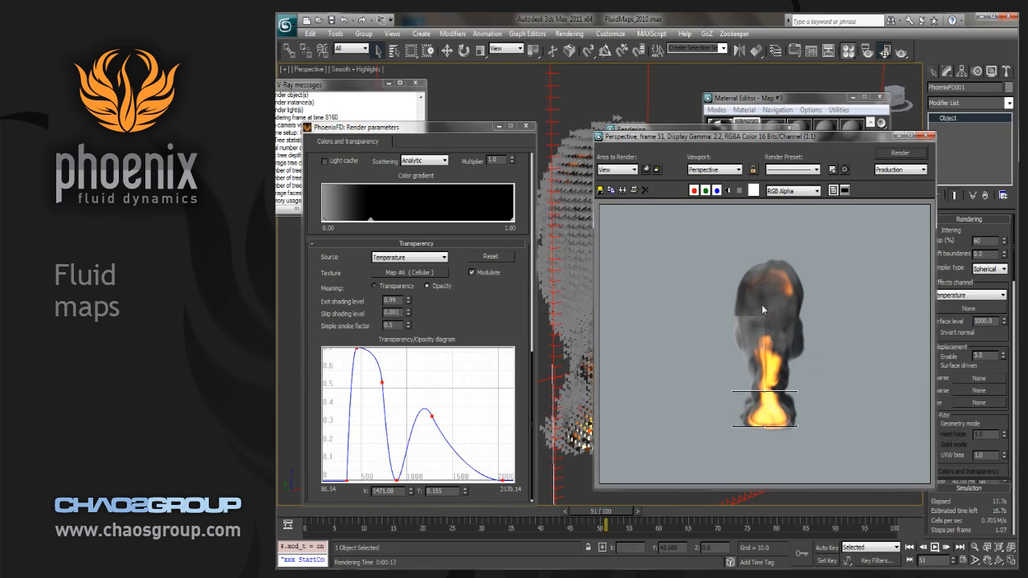
{"action": "mouse_move", "coordinate": [791, 286]}
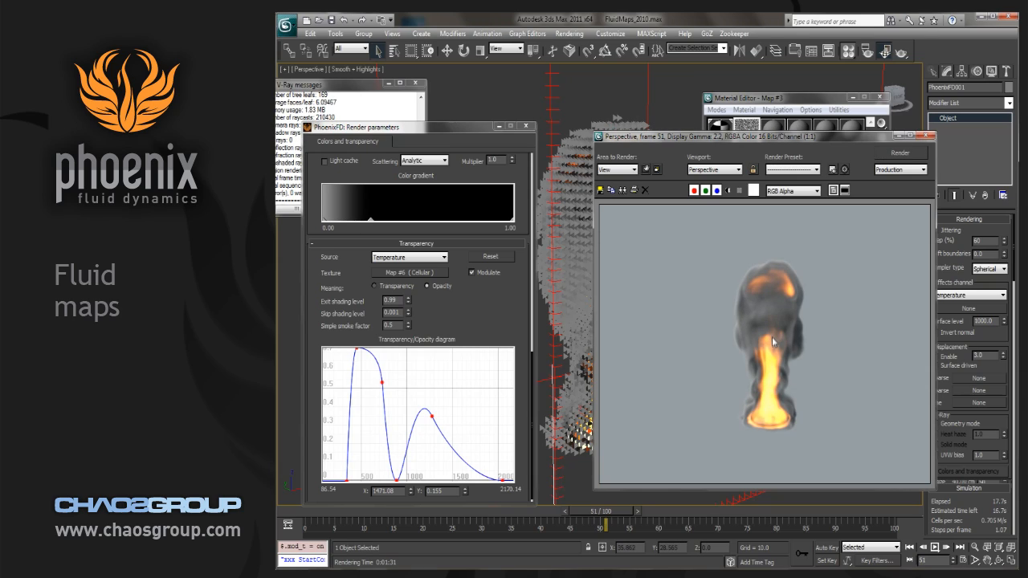
{"action": "mouse_move", "coordinate": [774, 337]}
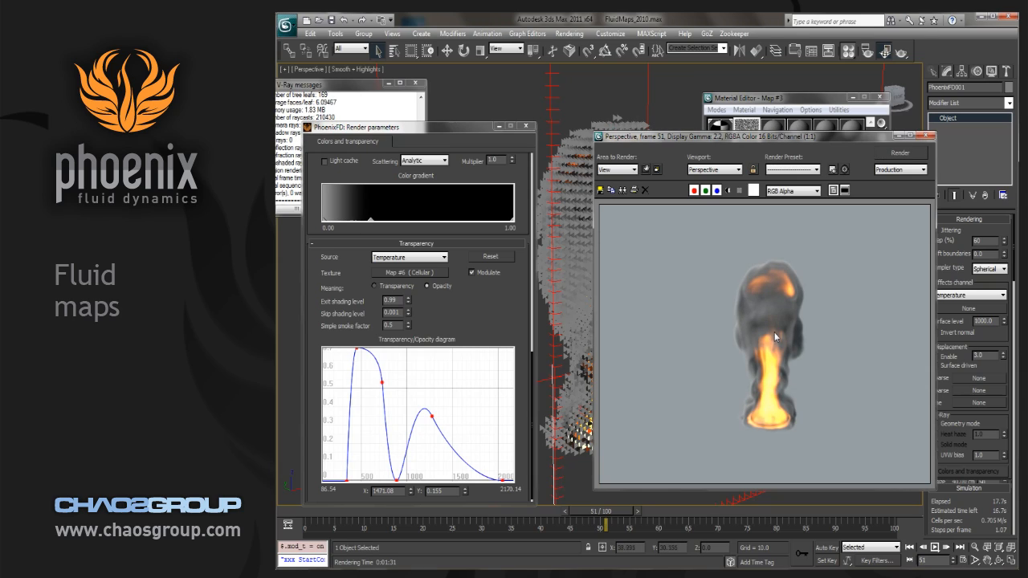
{"action": "mouse_move", "coordinate": [780, 335]}
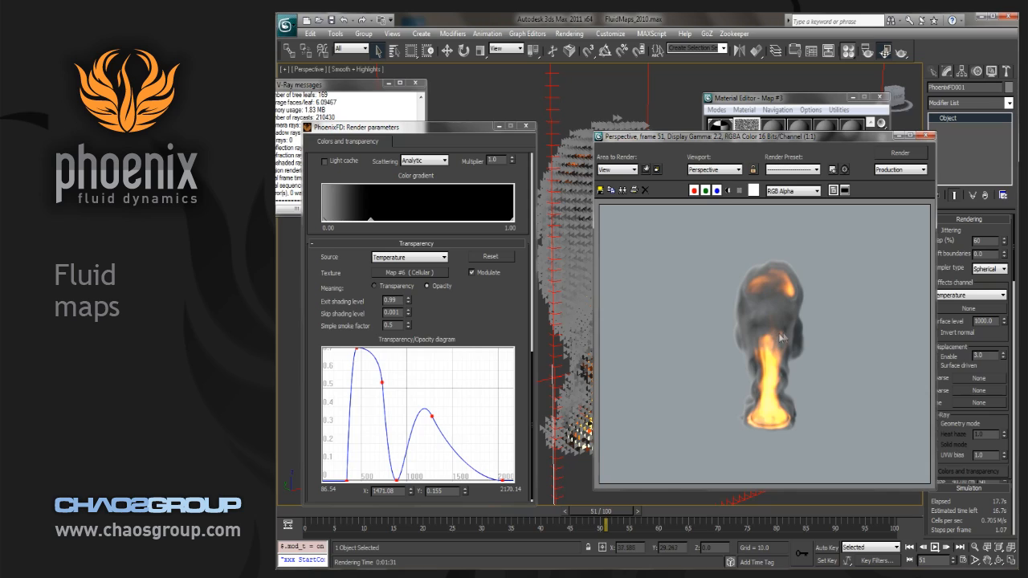
{"action": "mouse_move", "coordinate": [790, 363]}
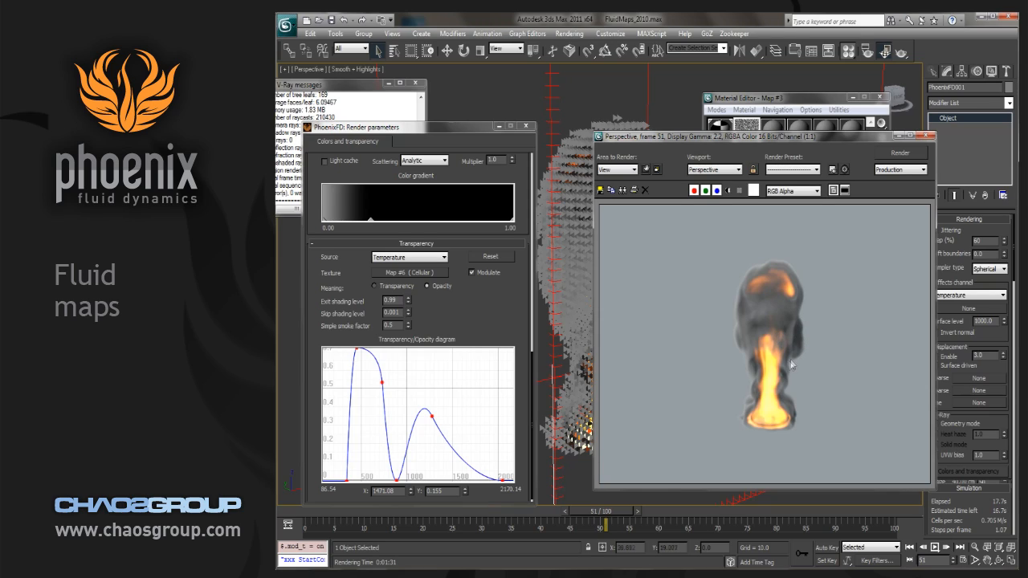
{"action": "mouse_move", "coordinate": [787, 392]}
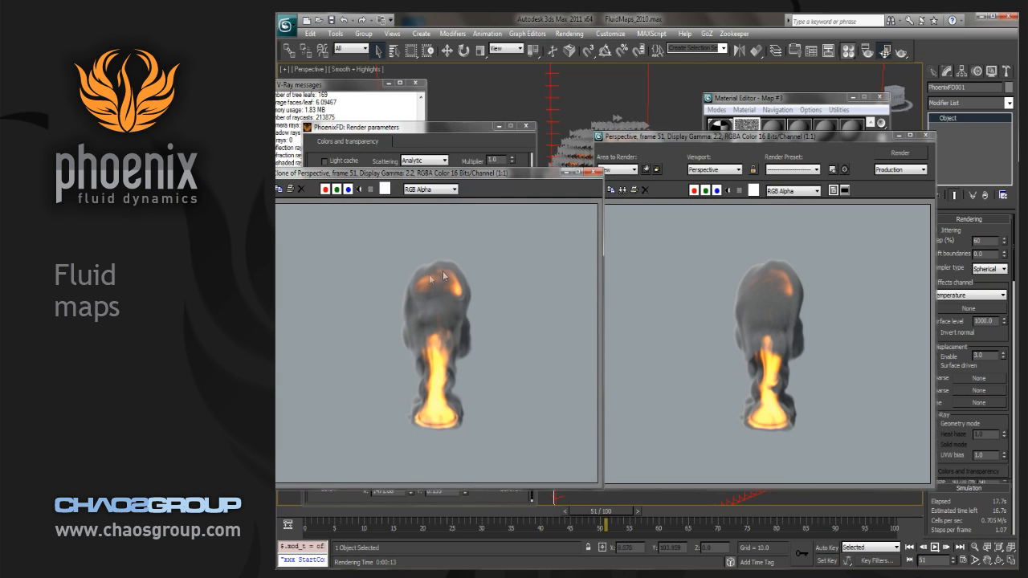
{"action": "mouse_move", "coordinate": [434, 345]}
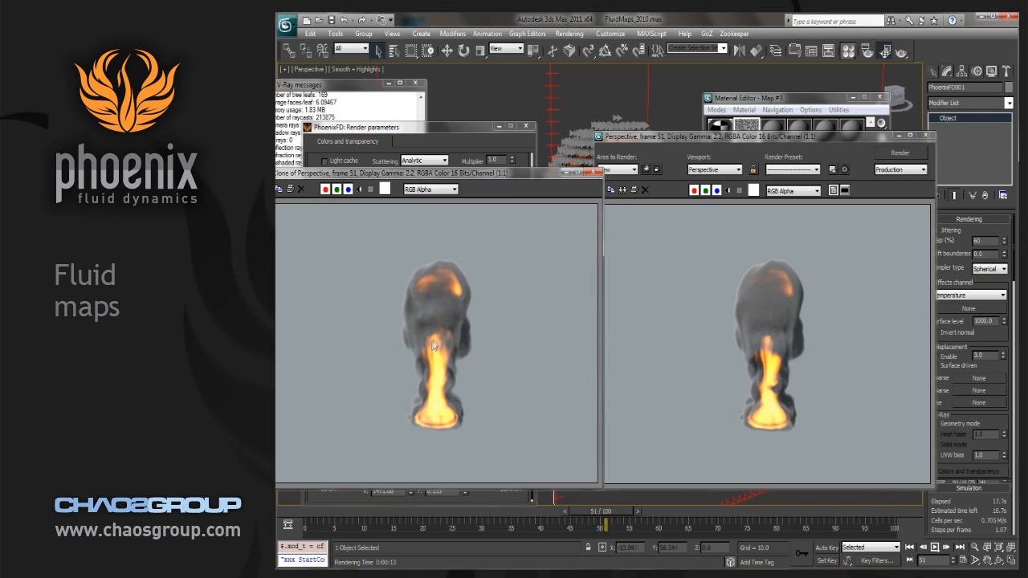
{"action": "mouse_move", "coordinate": [453, 333]}
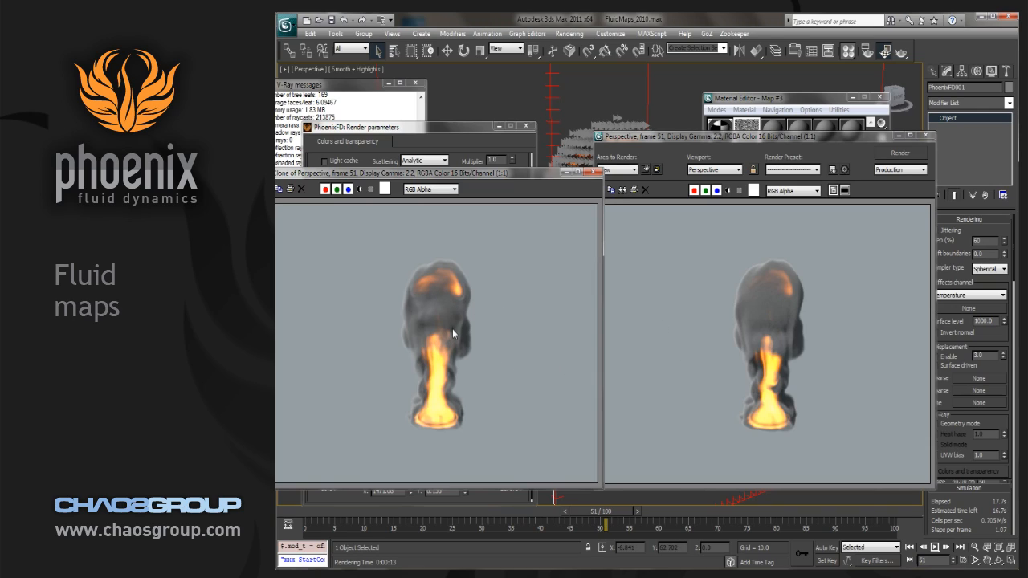
{"action": "mouse_move", "coordinate": [440, 377]}
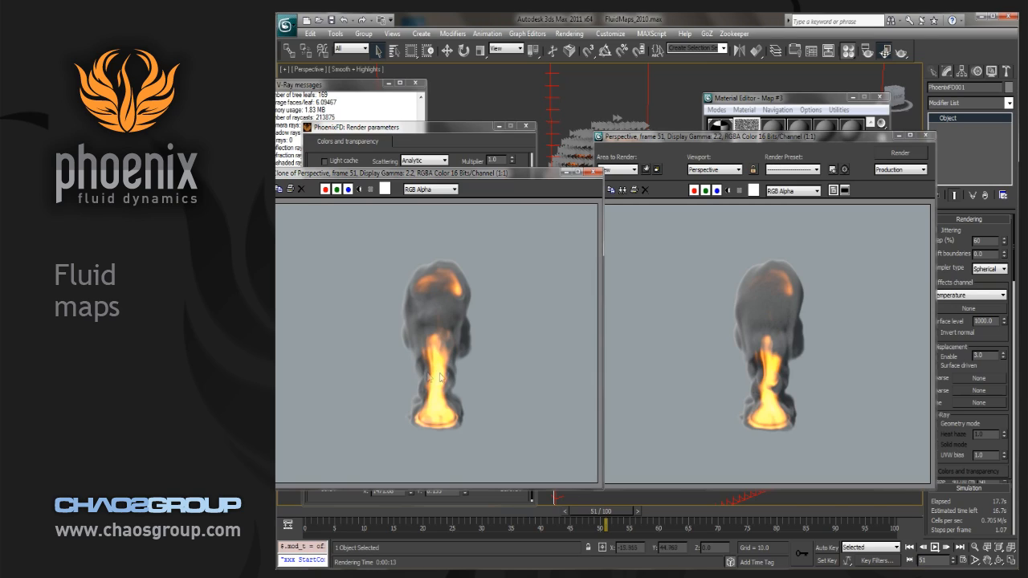
{"action": "mouse_move", "coordinate": [441, 418]}
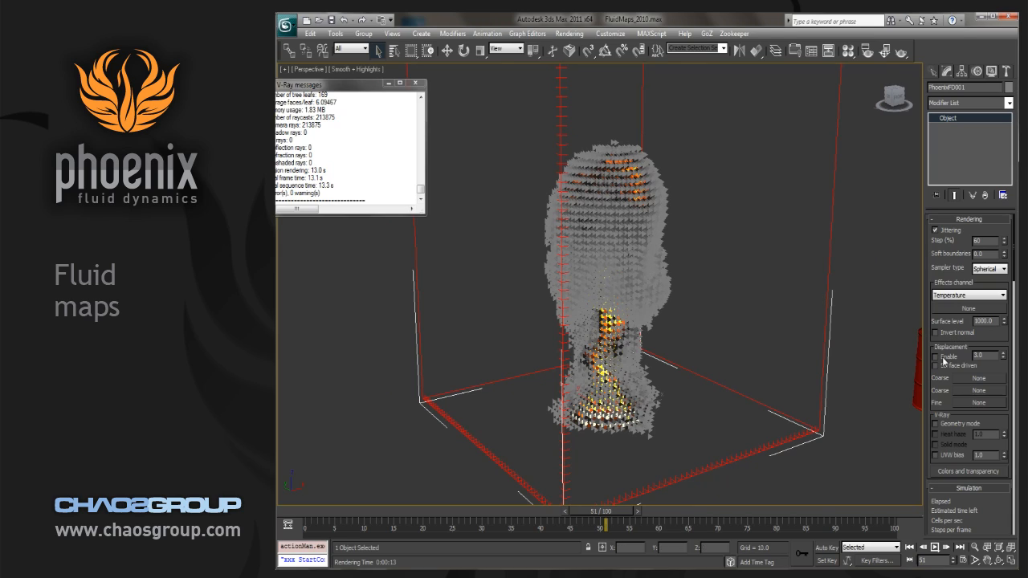
Bring up the Cellular map's settings for the coarse displacement slot.
{"action": "left_click", "coordinate": [935, 356]}
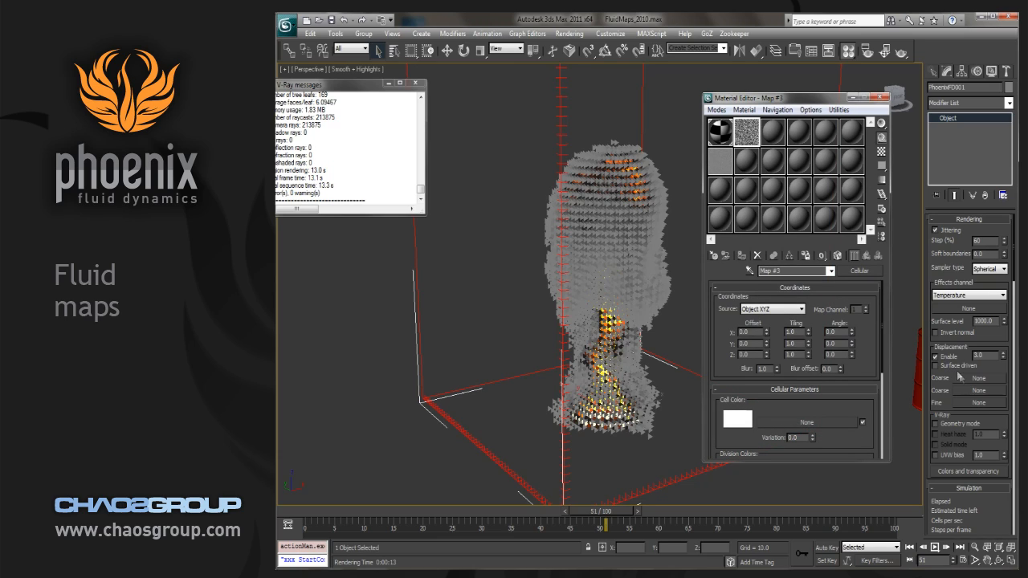
{"action": "mouse_move", "coordinate": [961, 408]}
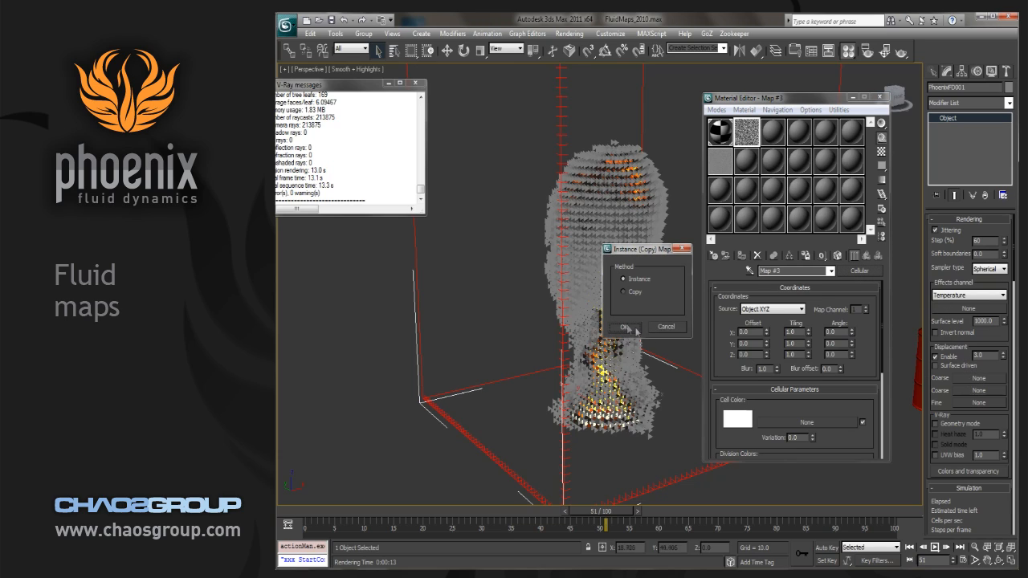
Instance the Cellular map as coarse displacement, enable Displacement and render.
{"action": "left_click", "coordinate": [627, 327]}
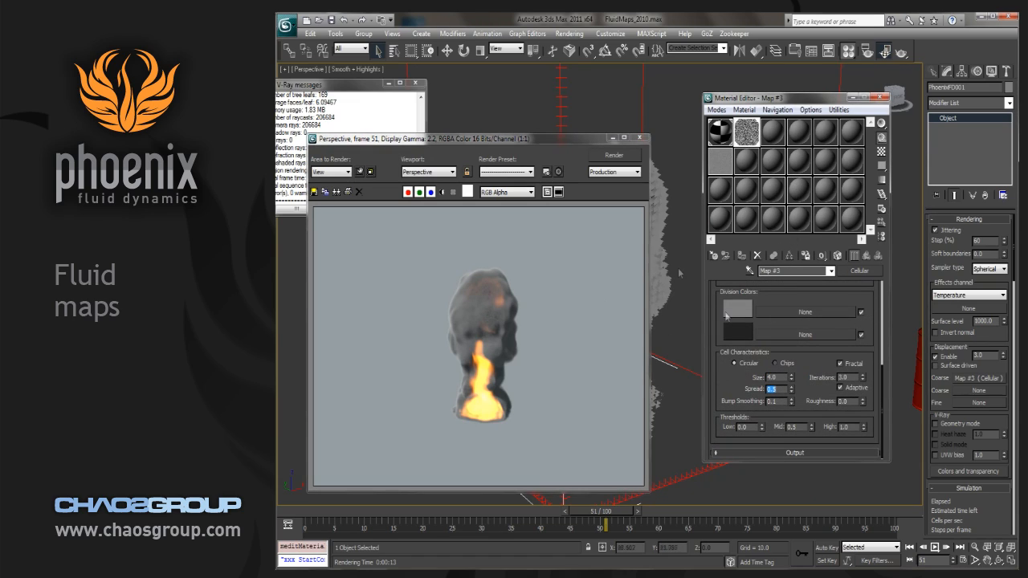
{"action": "left_click", "coordinate": [614, 154]}
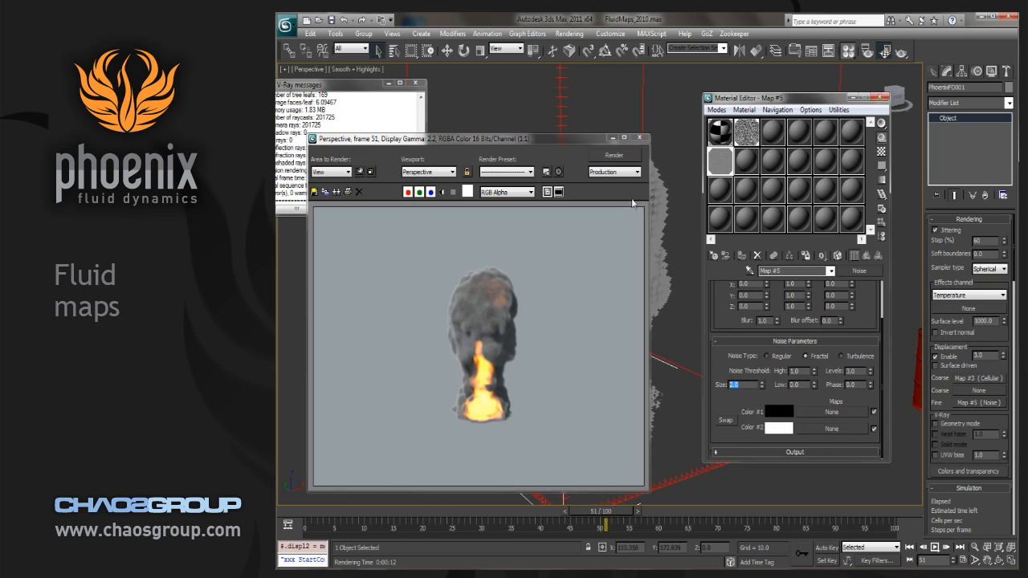
Render the smoke with the fractal-noise fine displacement applied as an instance.
{"action": "left_click", "coordinate": [614, 154]}
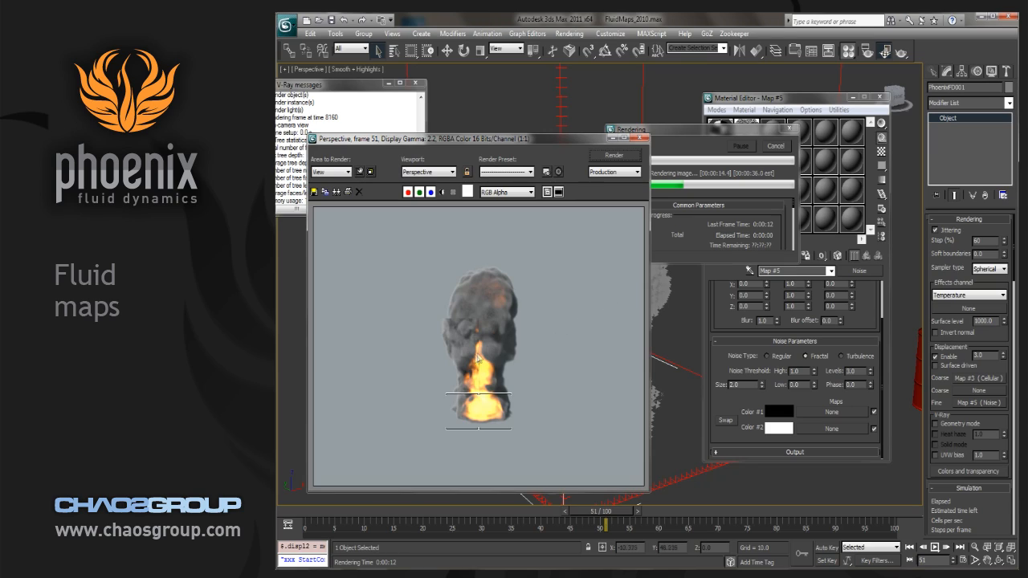
{"action": "mouse_move", "coordinate": [469, 387]}
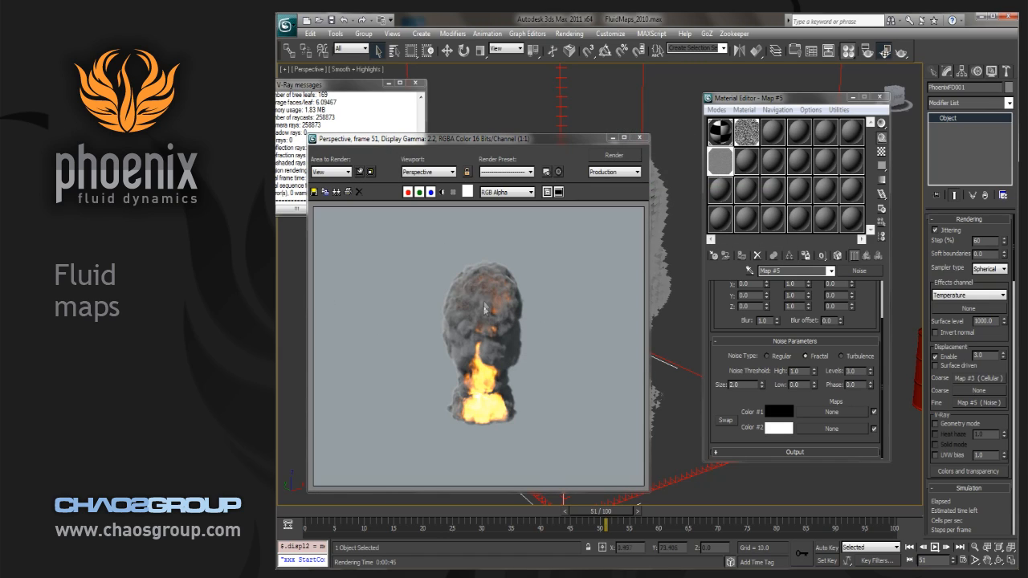
{"action": "mouse_move", "coordinate": [485, 376]}
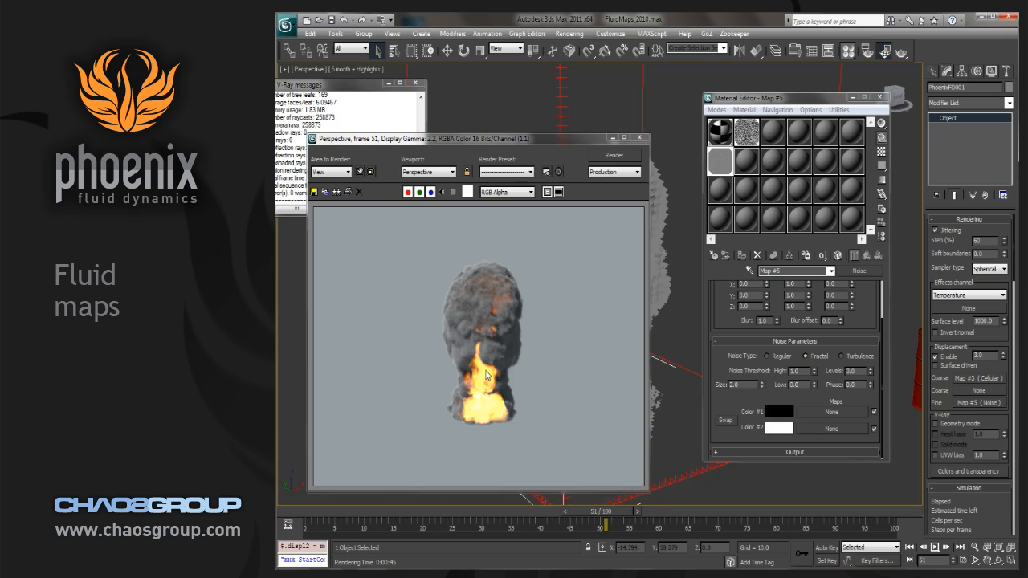
{"action": "mouse_move", "coordinate": [495, 395]}
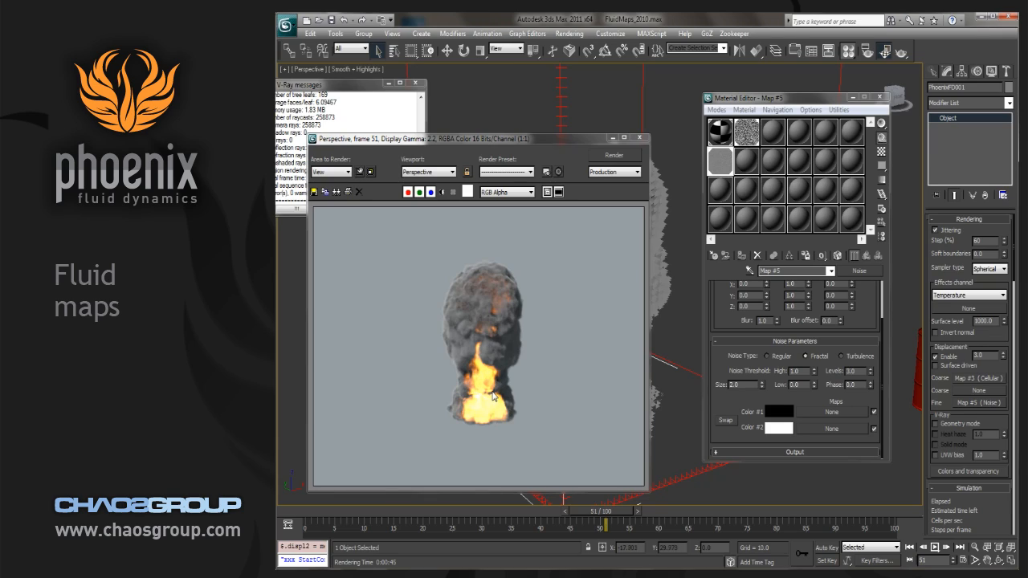
{"action": "mouse_move", "coordinate": [524, 414]}
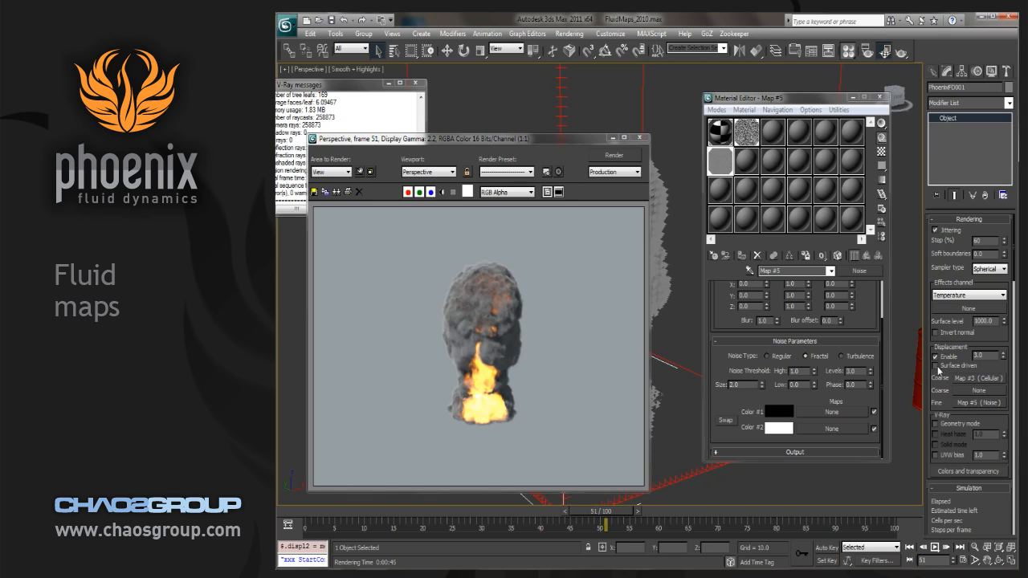
{"action": "mouse_move", "coordinate": [940, 369]}
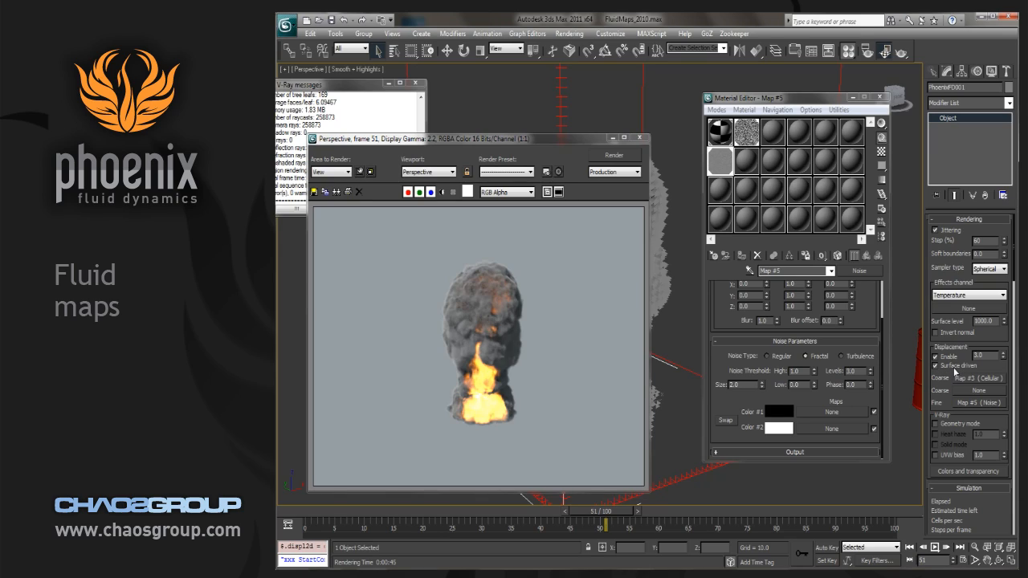
{"action": "mouse_move", "coordinate": [951, 369]}
{"action": "type", "text": "1"}
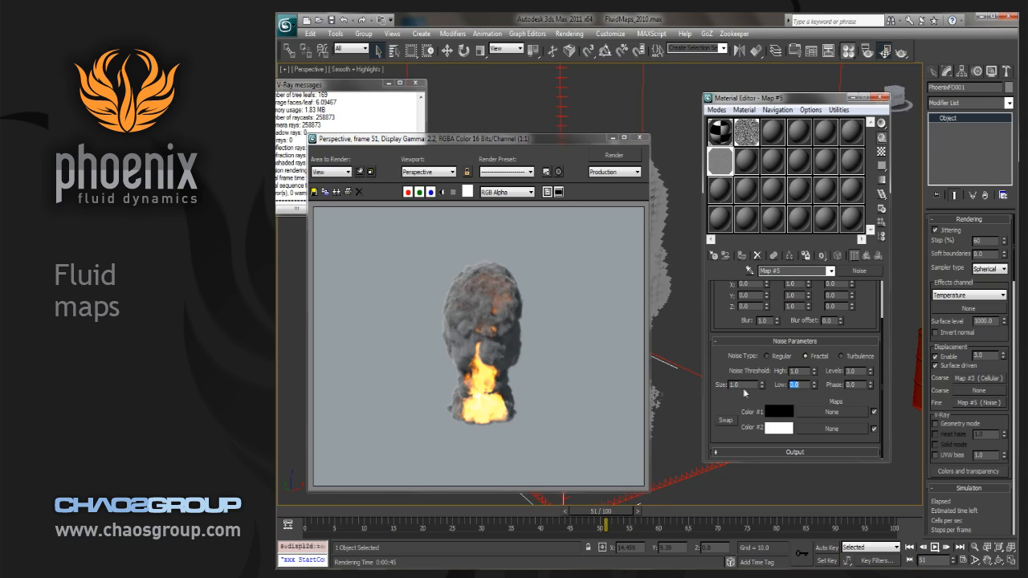
Render the plume again with Surface driven displacement enabled to compare the shape.
{"action": "left_click", "coordinate": [614, 154]}
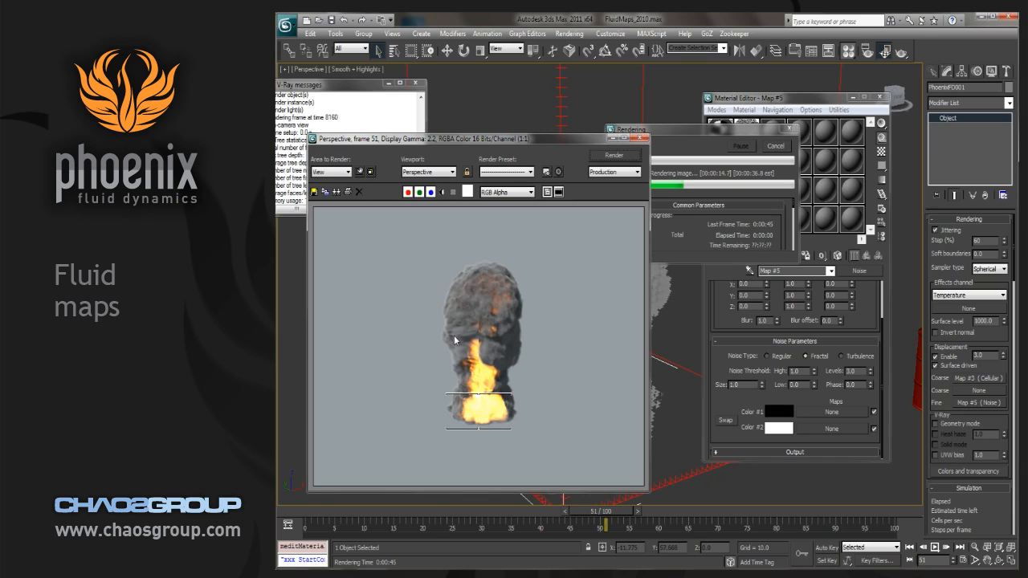
{"action": "mouse_move", "coordinate": [462, 336]}
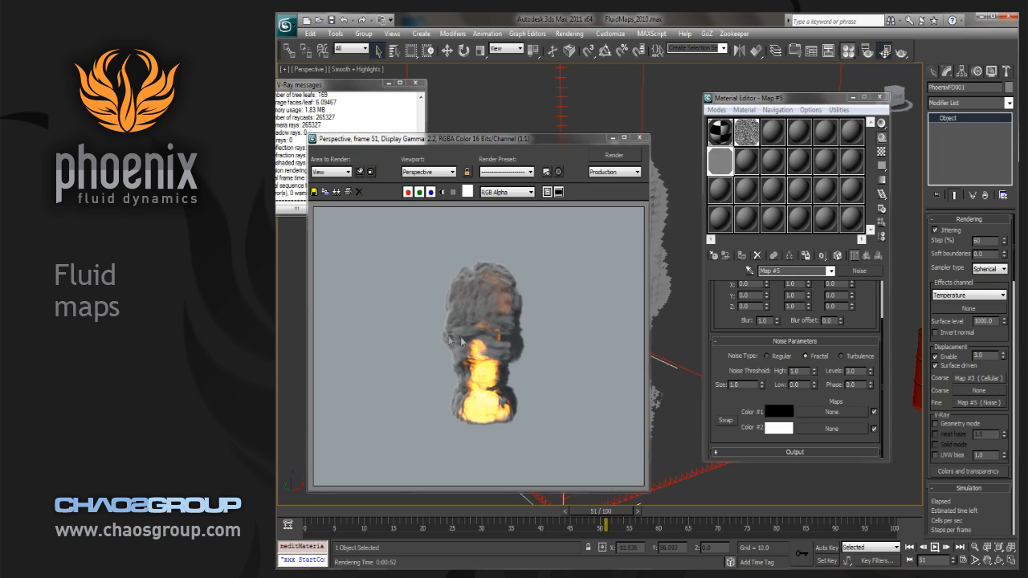
{"action": "mouse_move", "coordinate": [498, 350]}
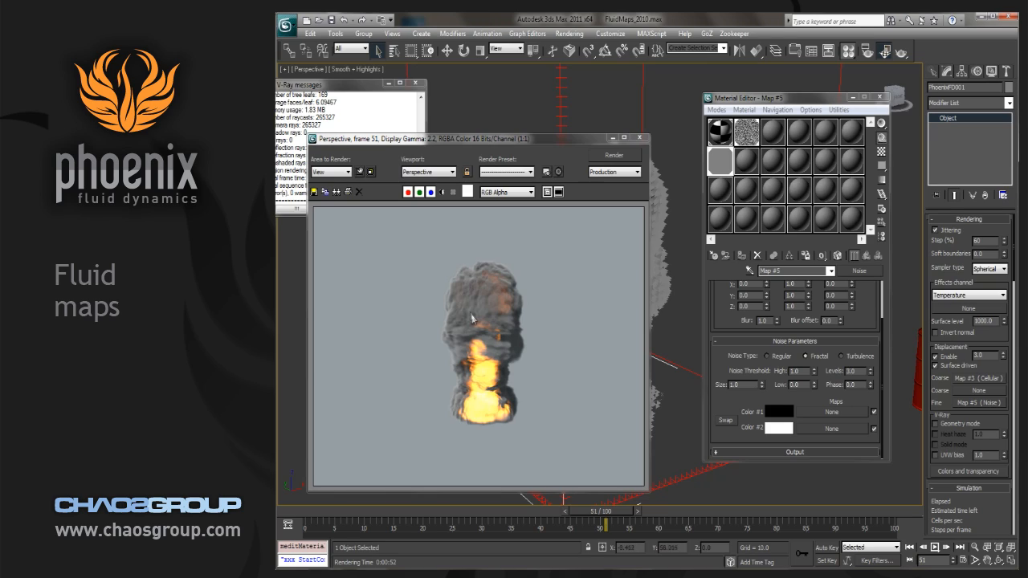
{"action": "mouse_move", "coordinate": [474, 308]}
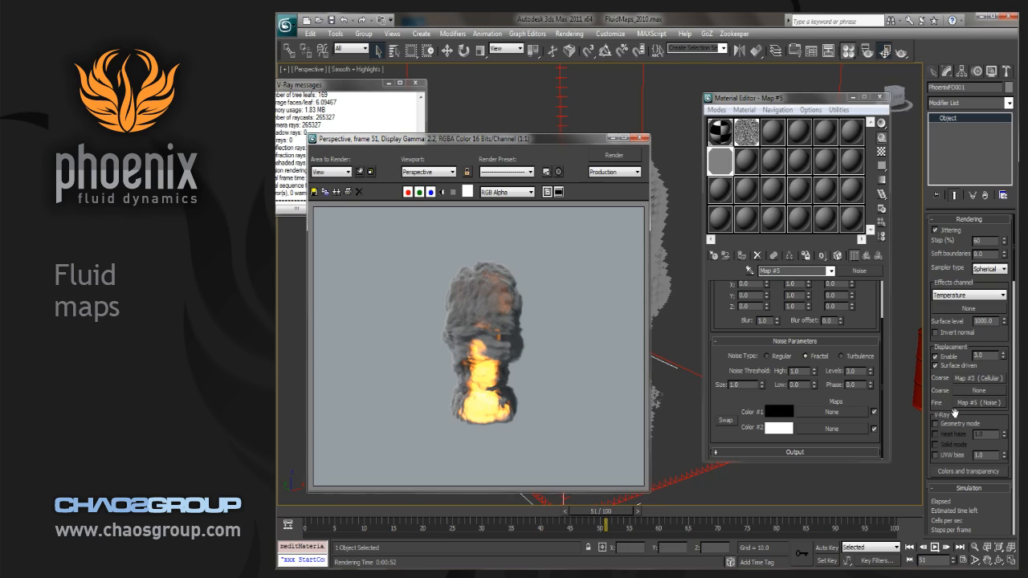
{"action": "mouse_move", "coordinate": [956, 416]}
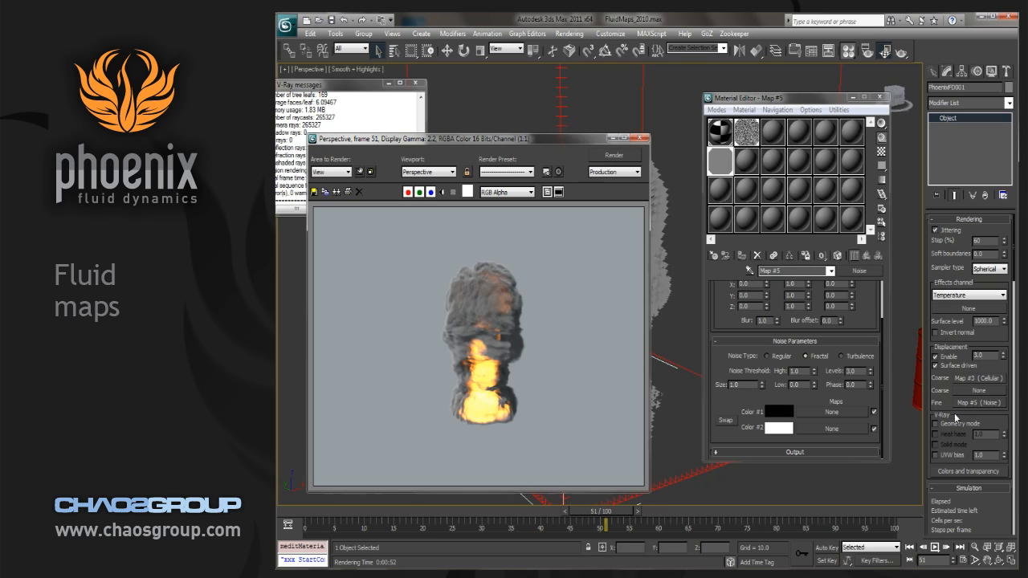